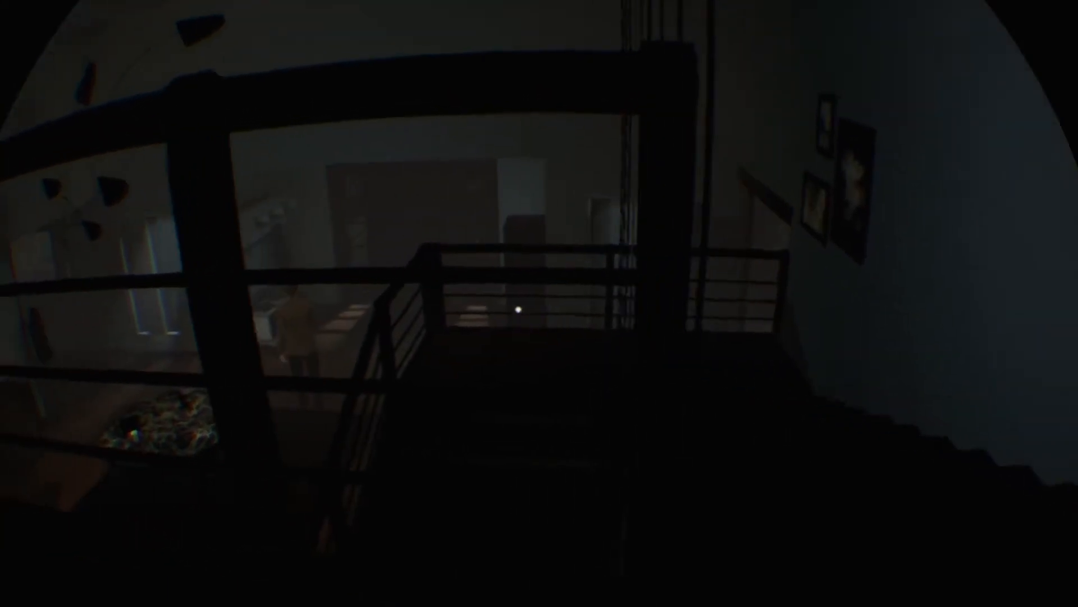
{"action": "mouse_move", "coordinate": [539, 303]}
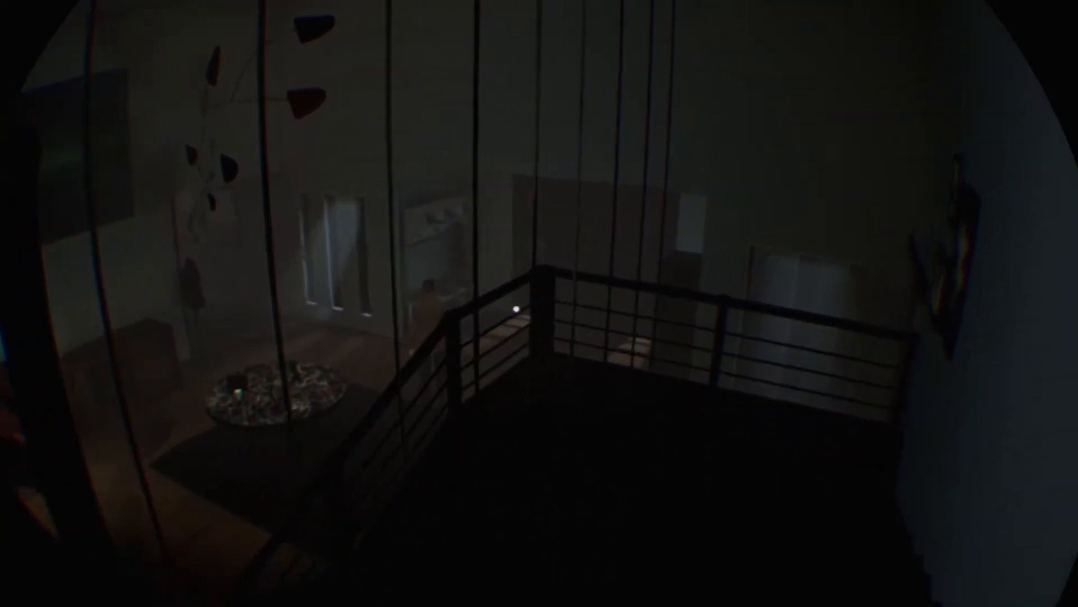